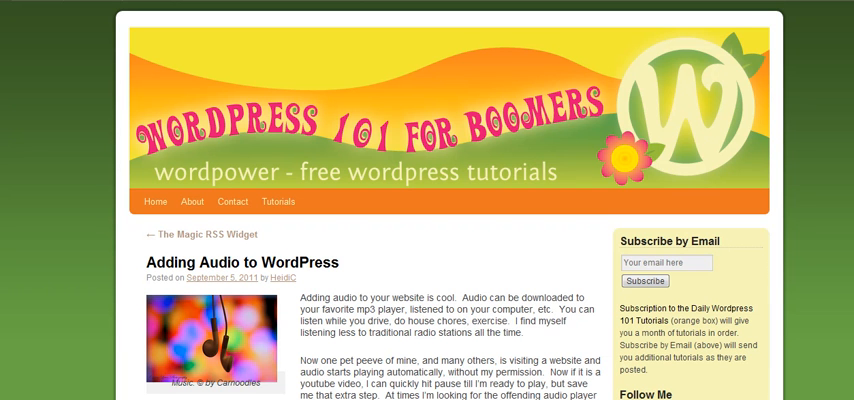
mouse_move(588, 104)
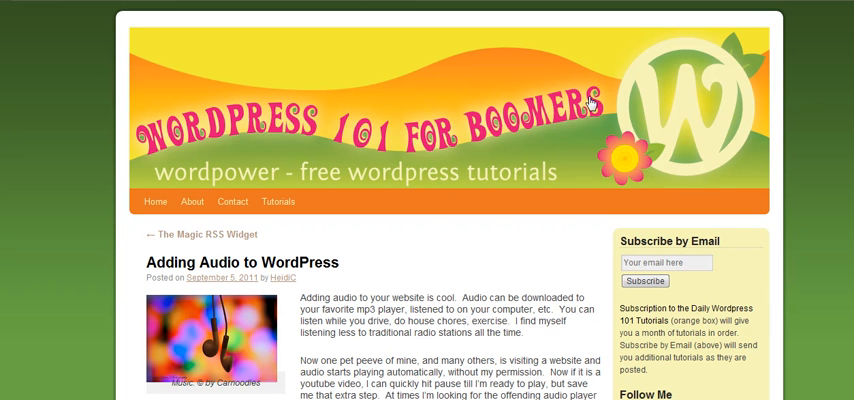
mouse_move(52, 86)
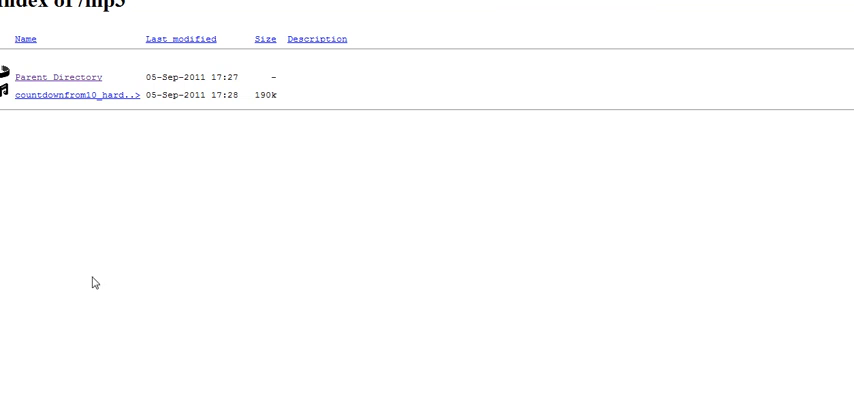
mouse_move(84, 100)
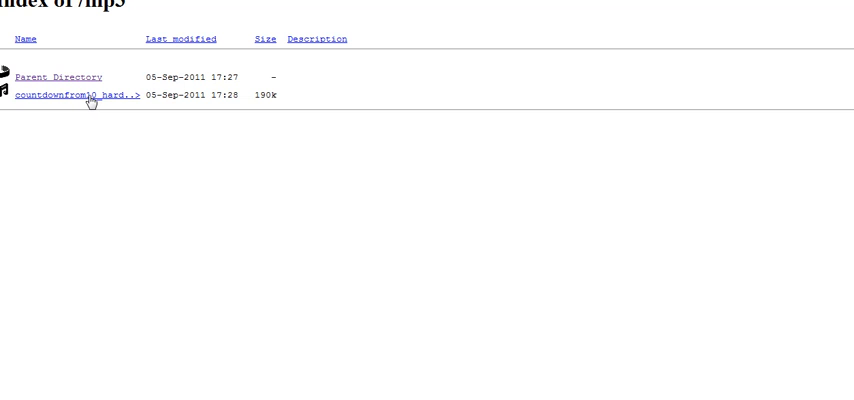
mouse_move(92, 100)
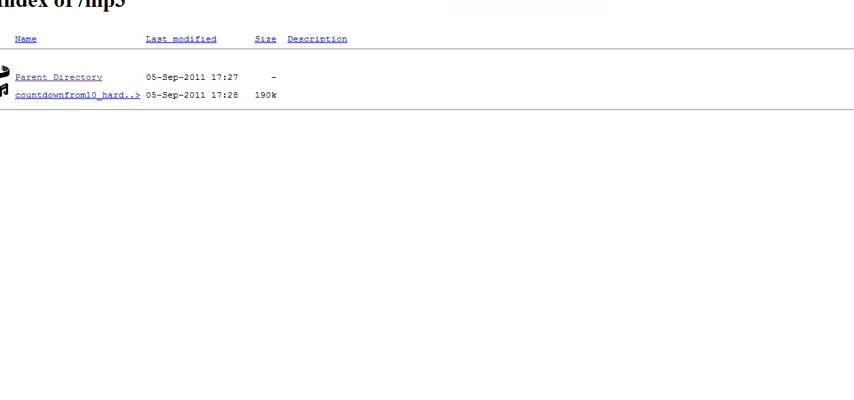
mouse_move(84, 200)
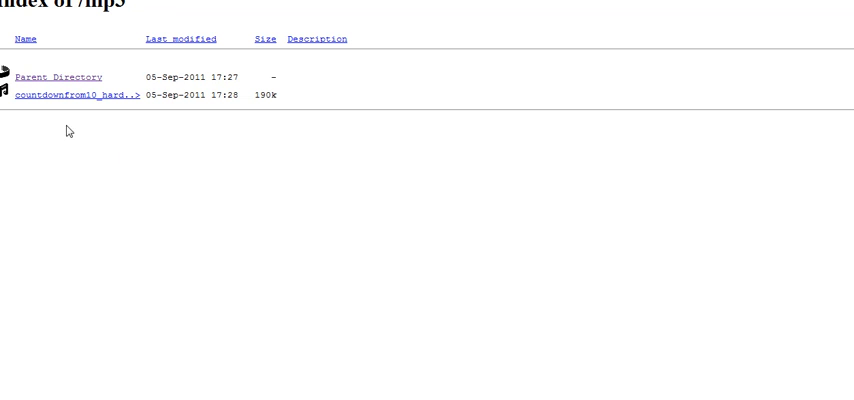
mouse_move(64, 264)
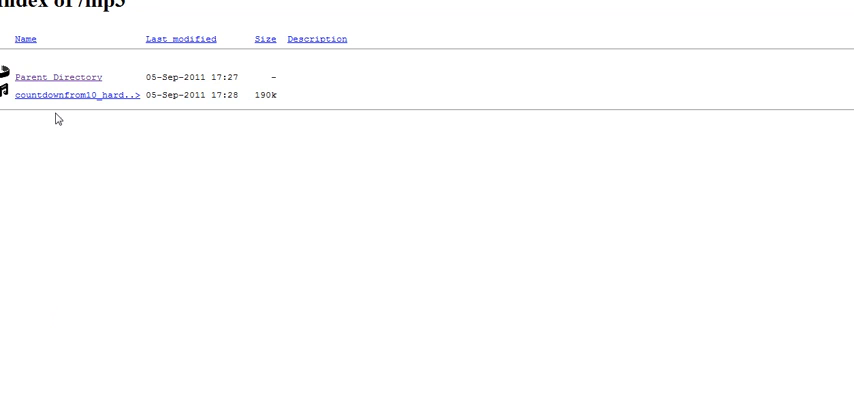
mouse_move(60, 144)
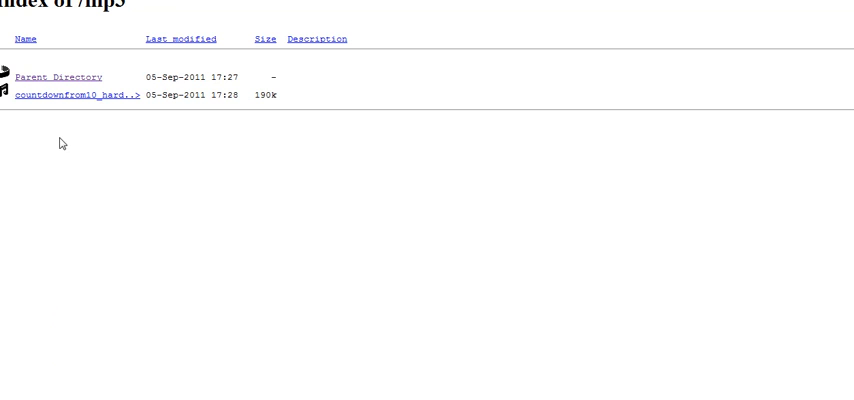
mouse_move(48, 248)
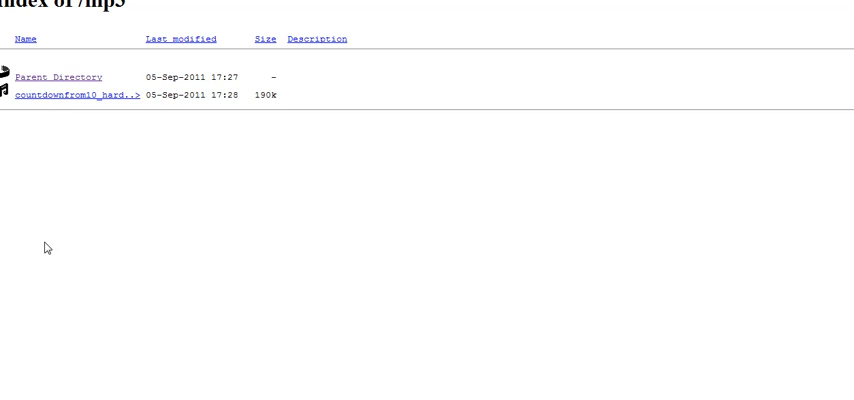
mouse_move(92, 308)
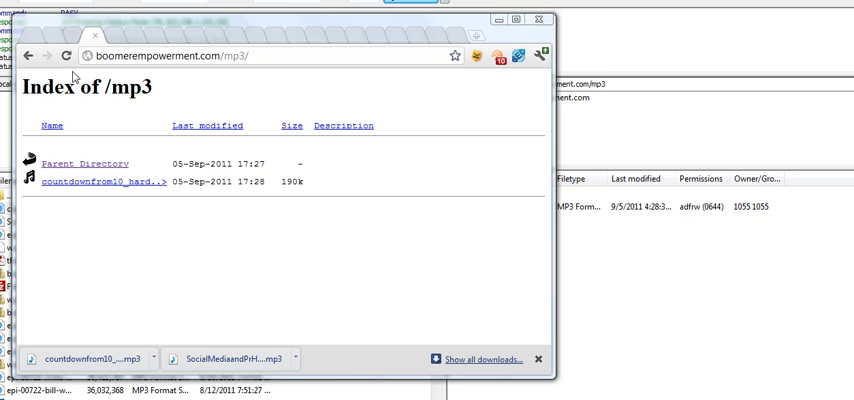
mouse_move(148, 160)
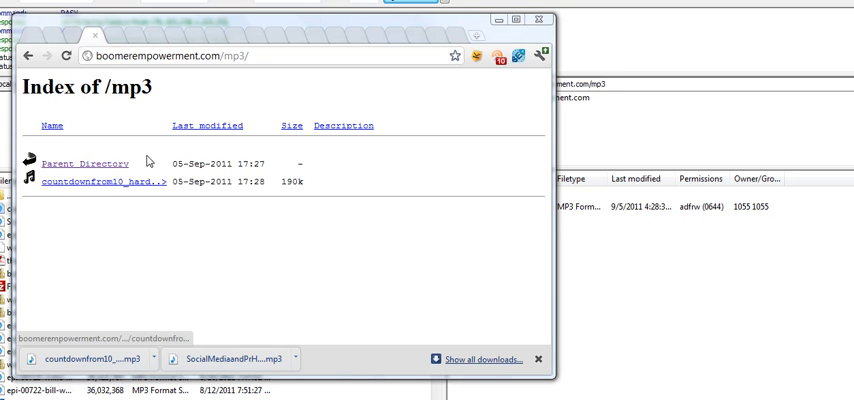
mouse_move(128, 178)
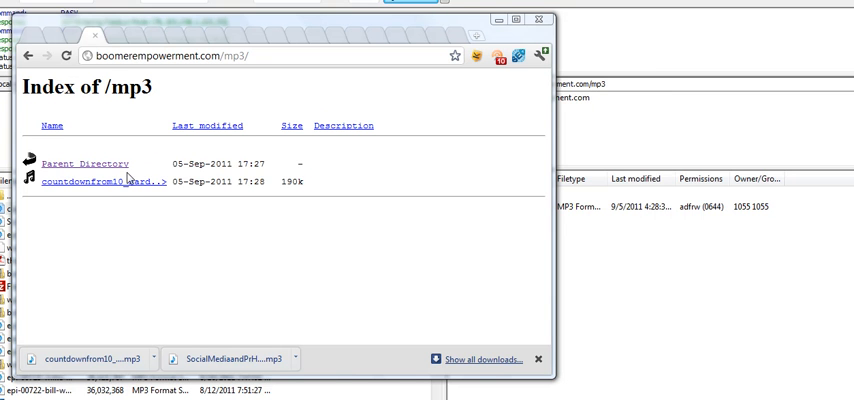
left_click(104, 180)
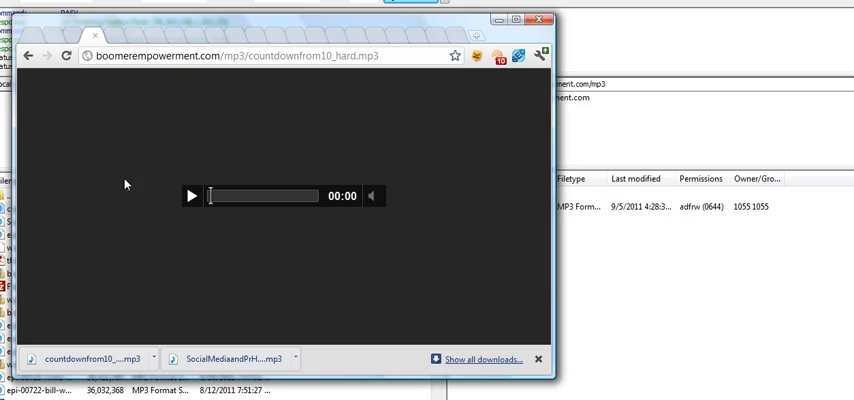
left_click(192, 196)
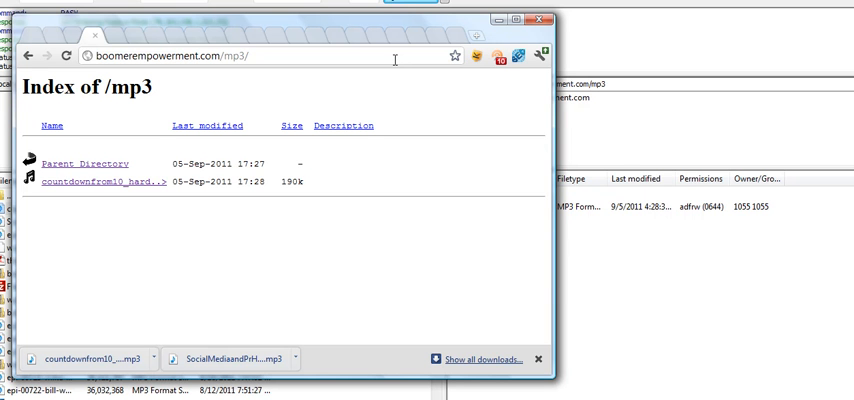
mouse_move(240, 96)
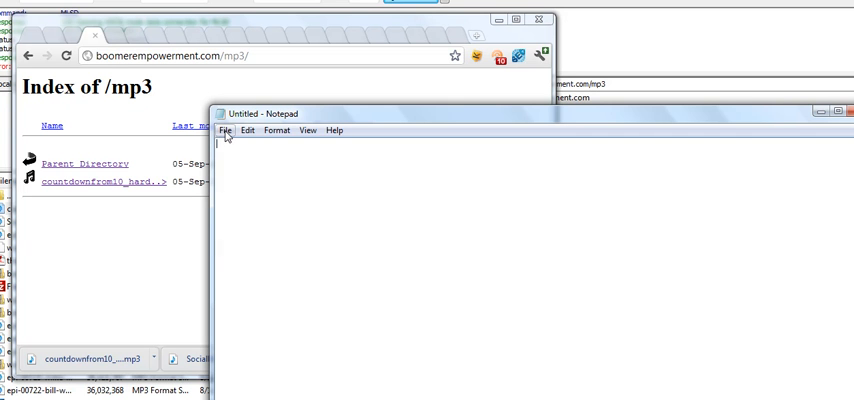
mouse_move(248, 196)
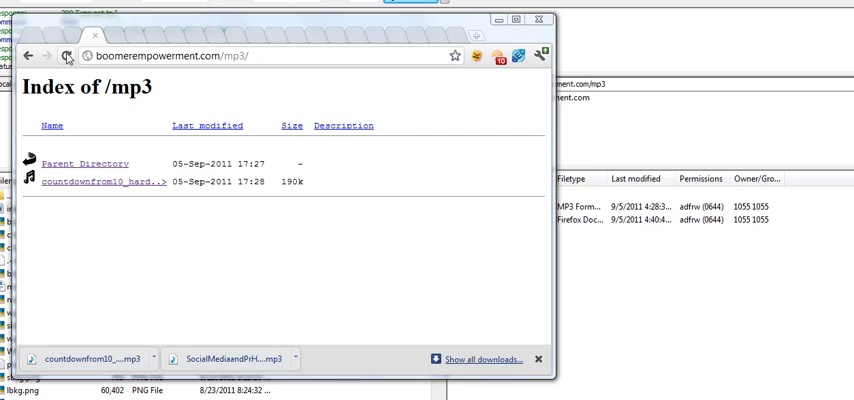
Reload boomerempowerment.com/mp3/ so the directory listing gives way to a blank page.
left_click(68, 56)
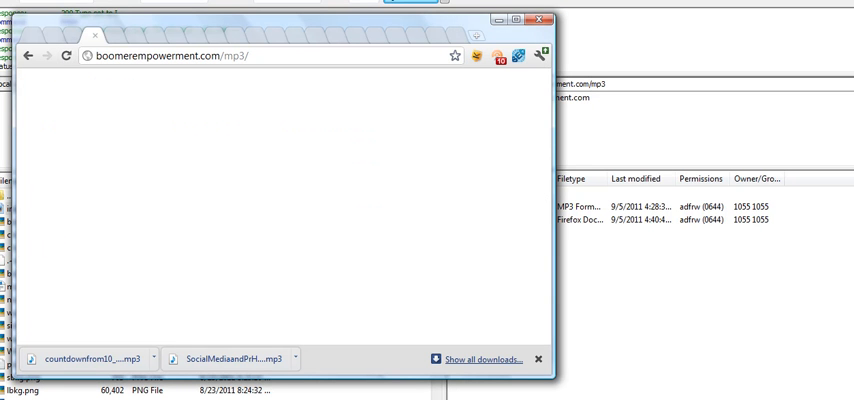
mouse_move(358, 232)
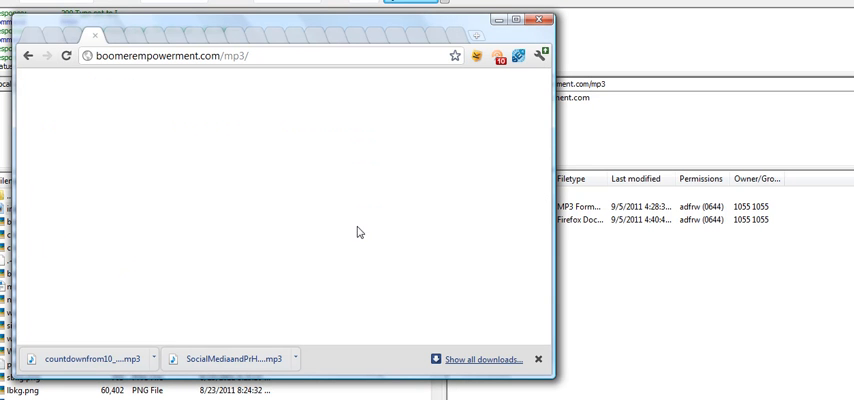
mouse_move(308, 208)
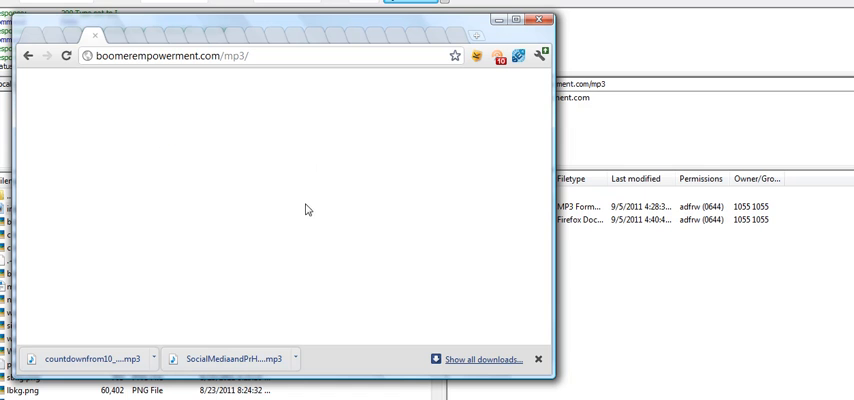
mouse_move(252, 216)
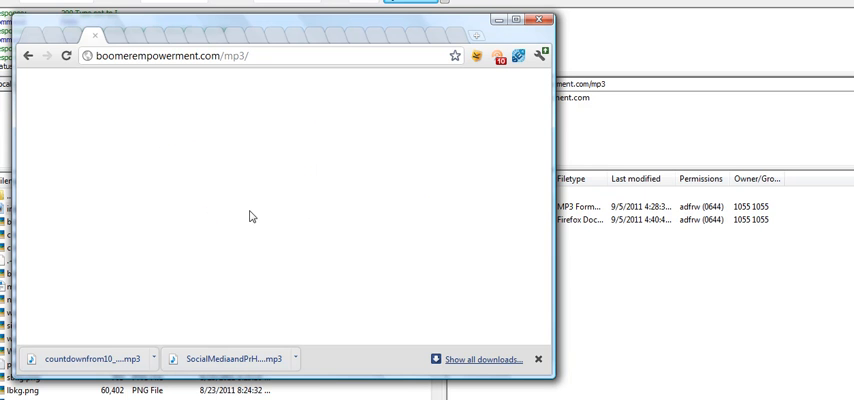
mouse_move(262, 212)
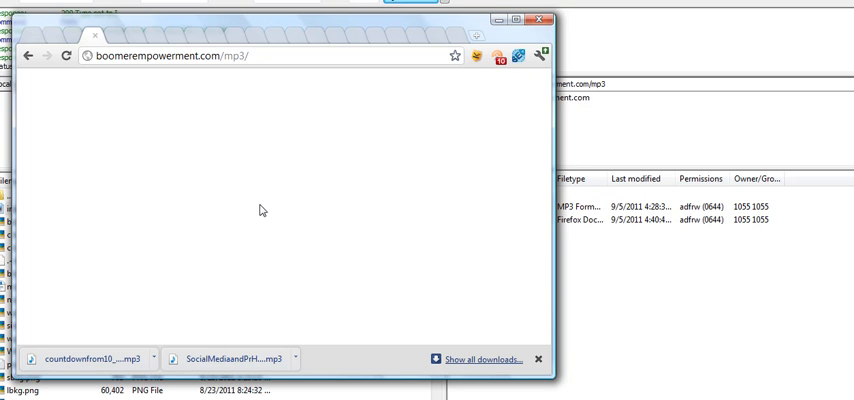
mouse_move(208, 174)
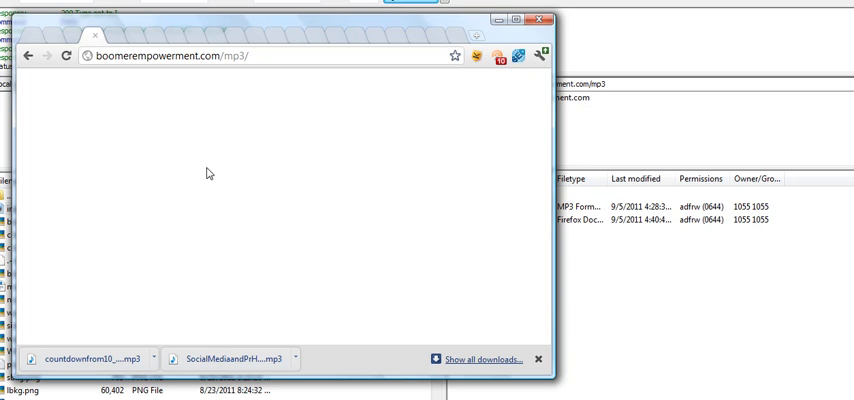
mouse_move(308, 126)
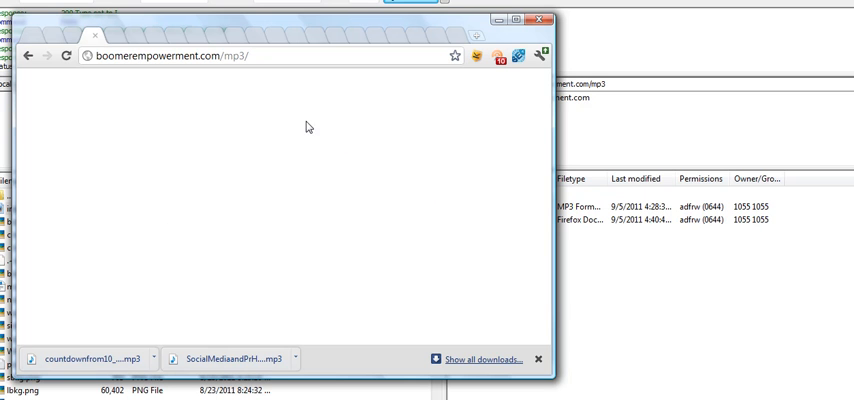
mouse_move(190, 264)
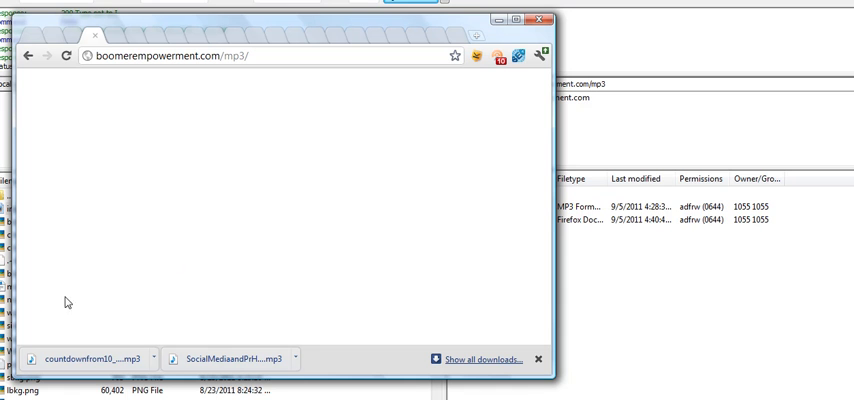
mouse_move(88, 350)
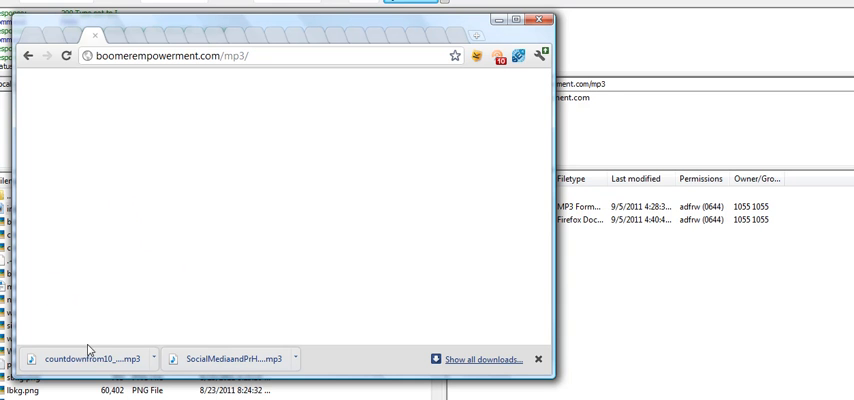